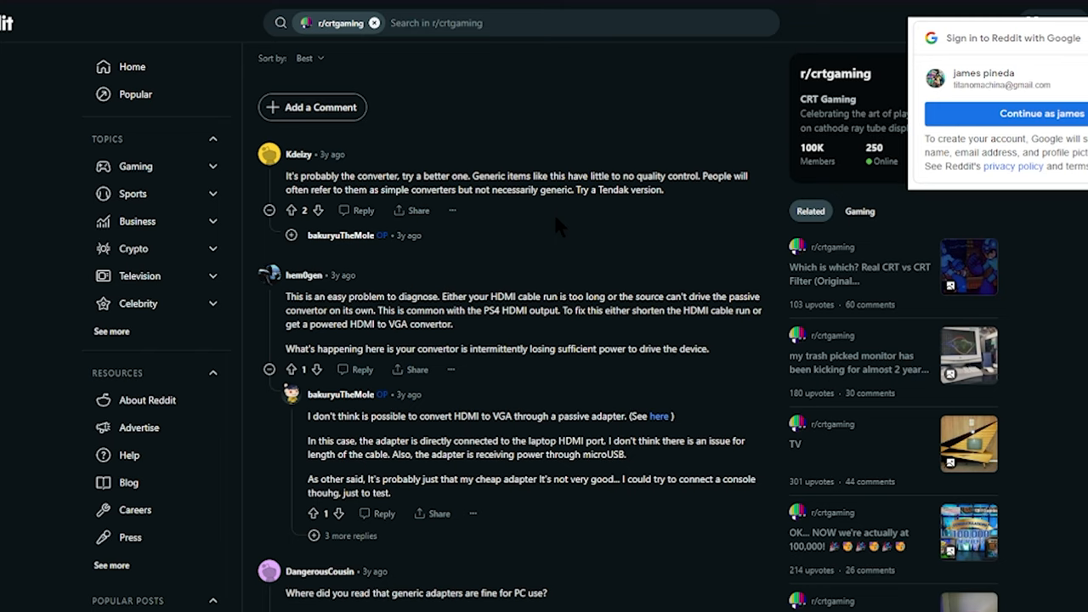
scroll("down", 3)
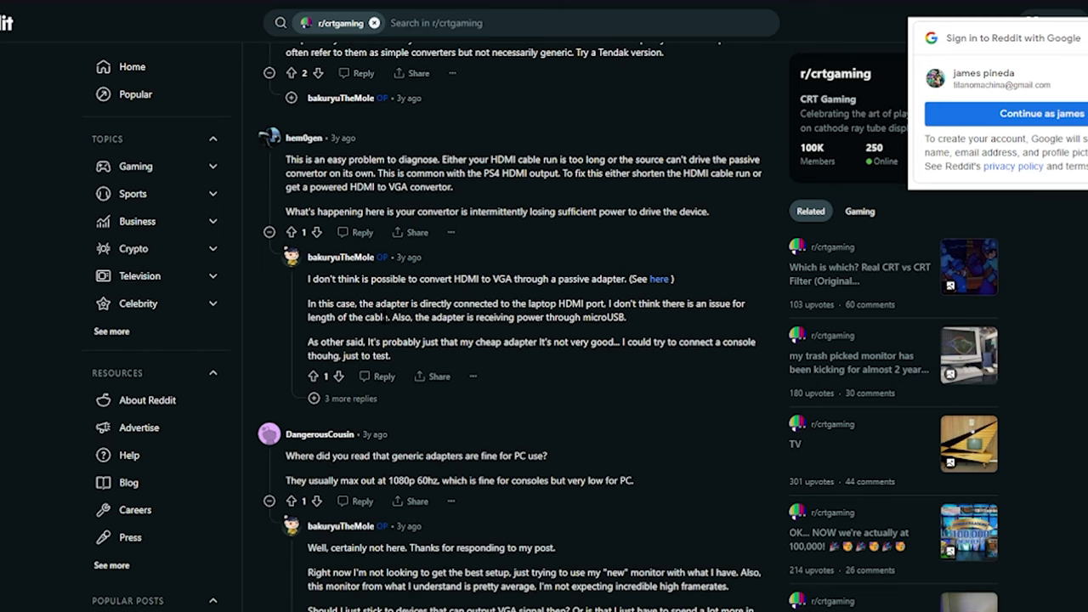
scroll("down", 3)
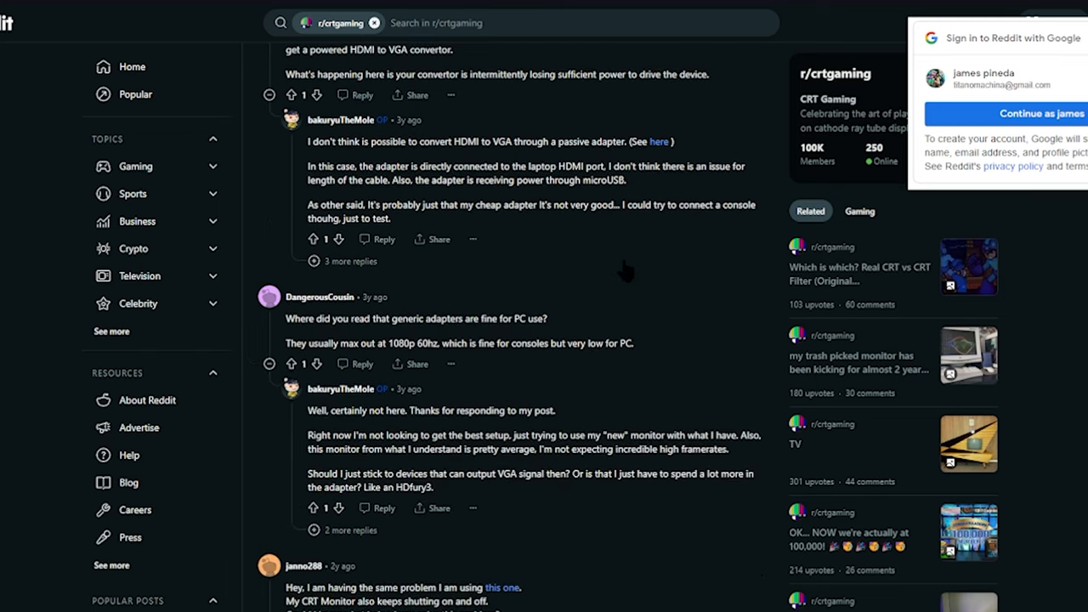
scroll("down", 3)
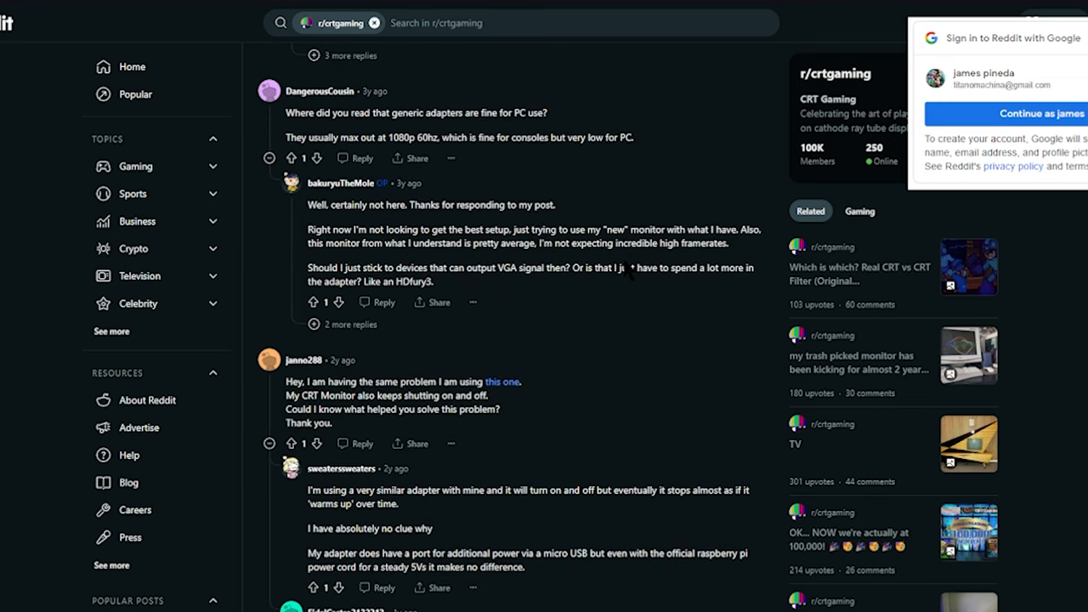
scroll("down", 3)
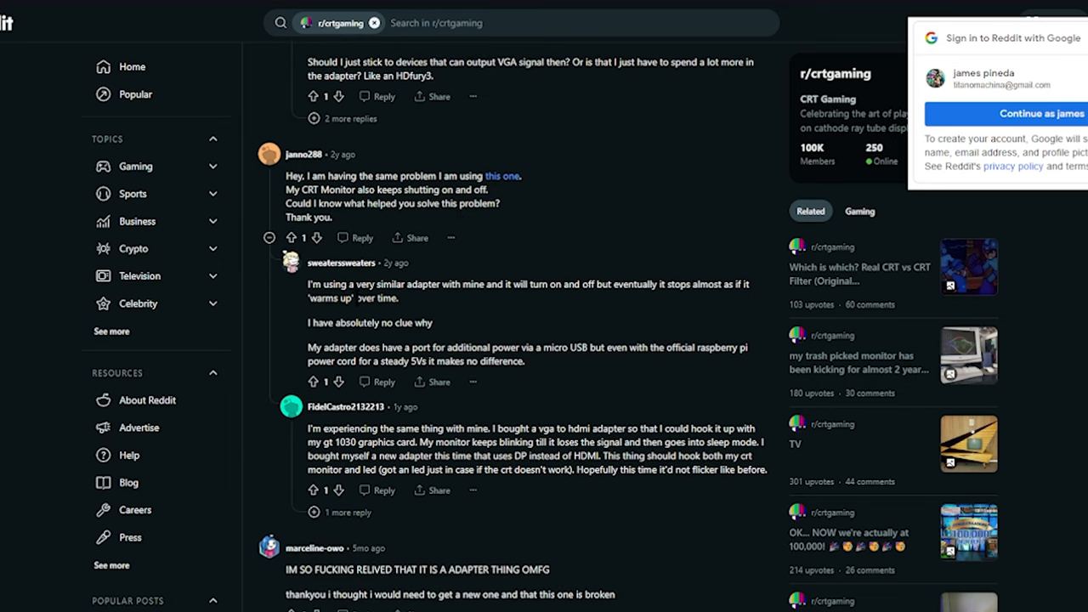